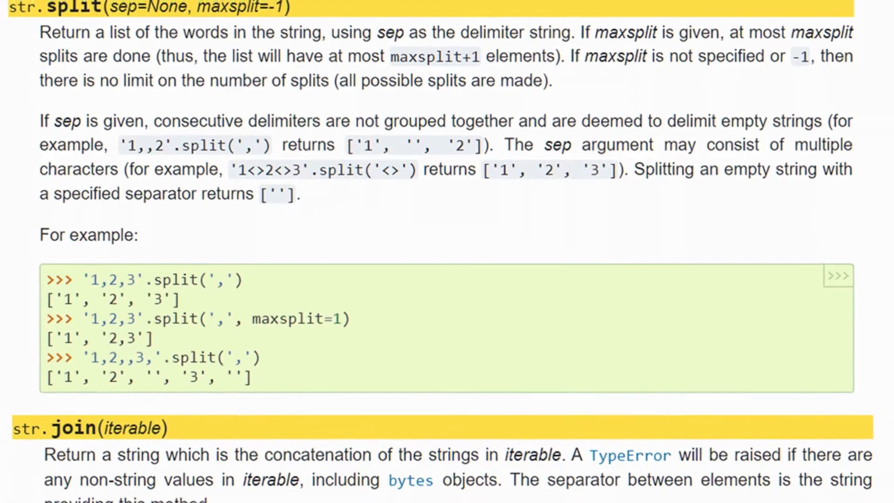
pyautogui.scroll(-3)
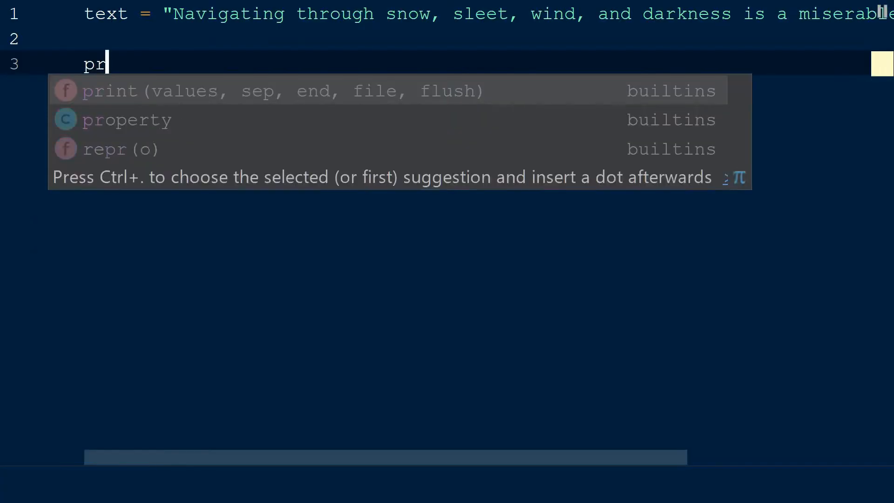
pyautogui.write('int')
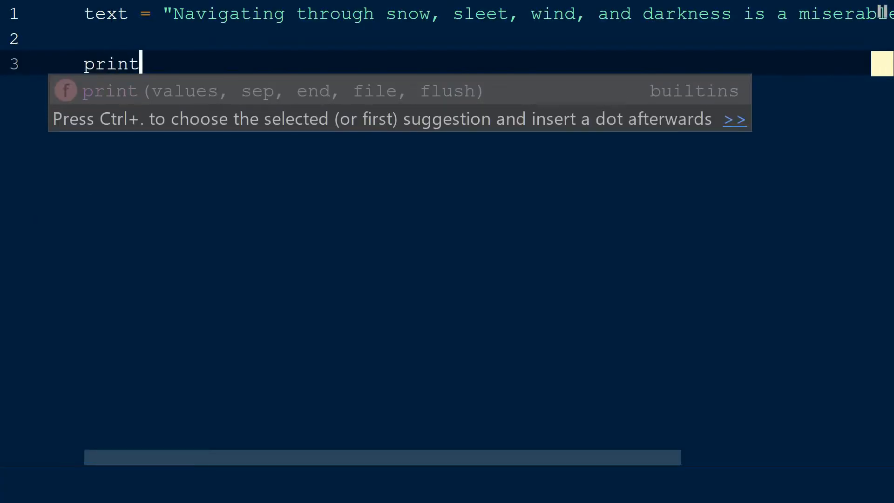
pyautogui.write('(text.split(')
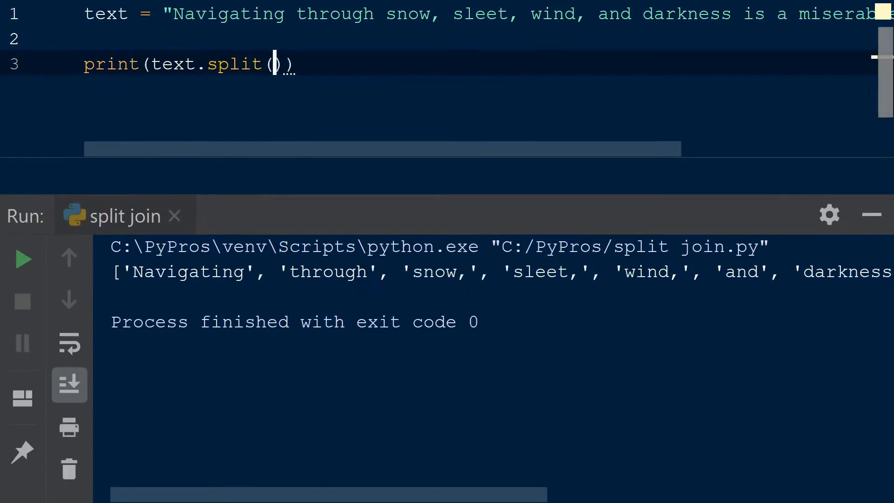
pyautogui.write('"')
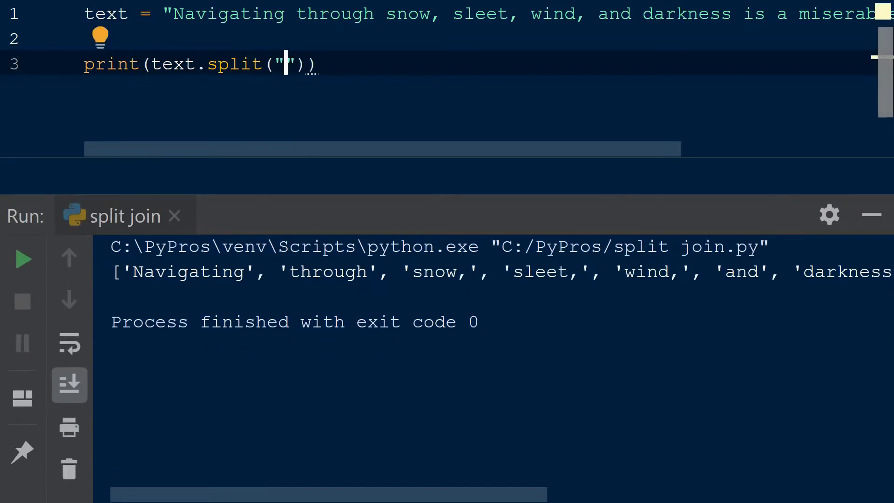
pyautogui.write(',')
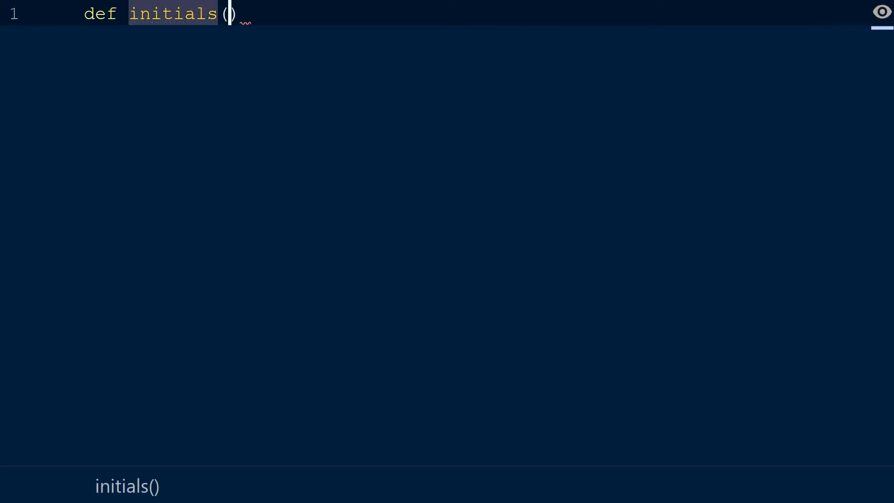
pyautogui.write('full_name')
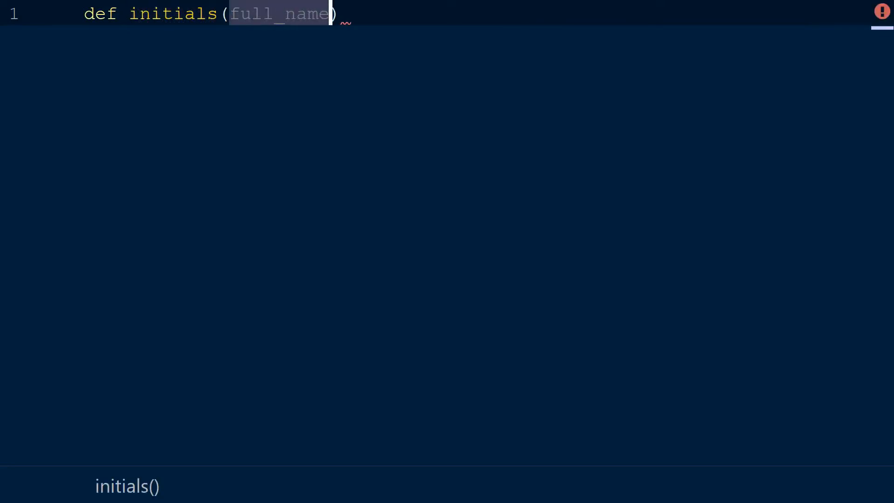
pyautogui.write(':')
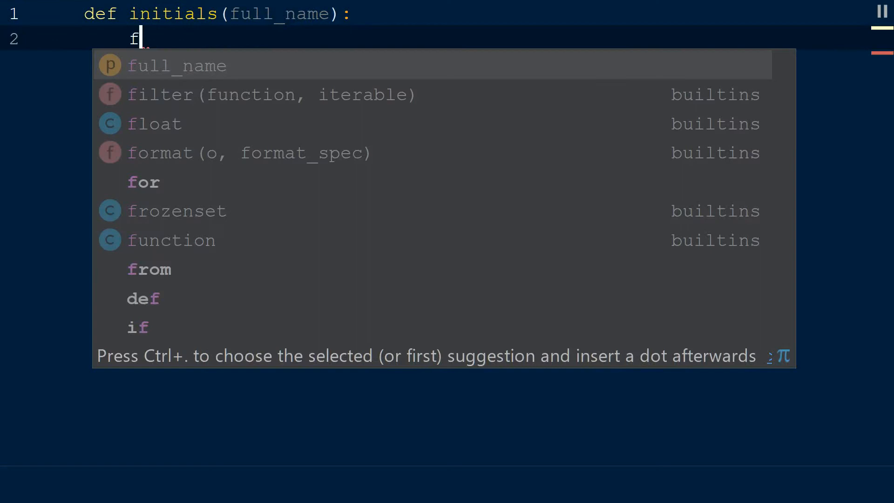
pyautogui.write('irst_letter')
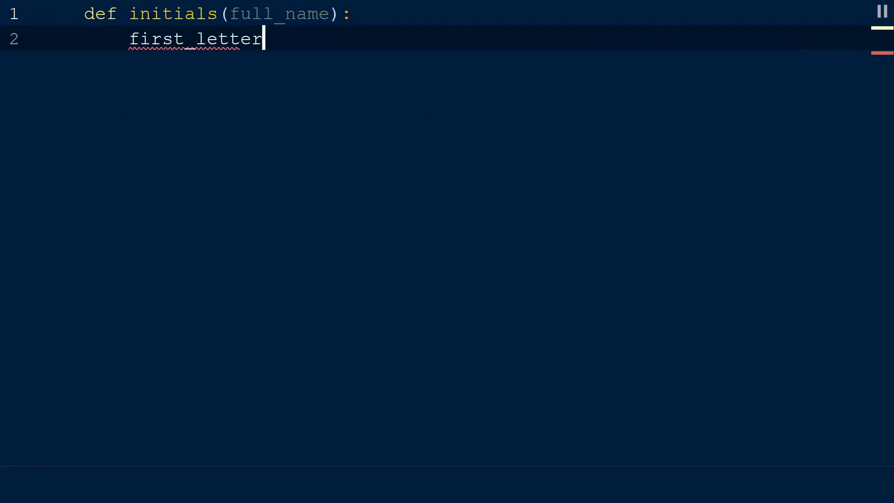
pyautogui.write('s = []')
pyautogui.write('for i in')
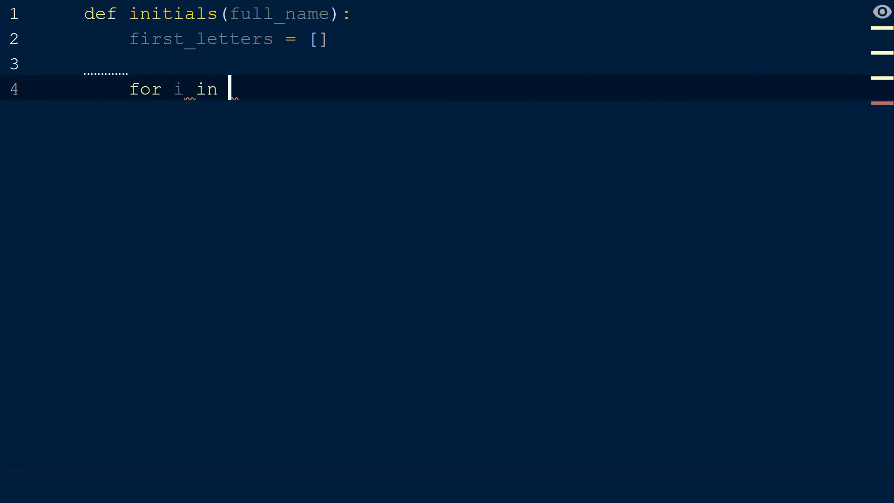
pyautogui.write('full_name.spl')
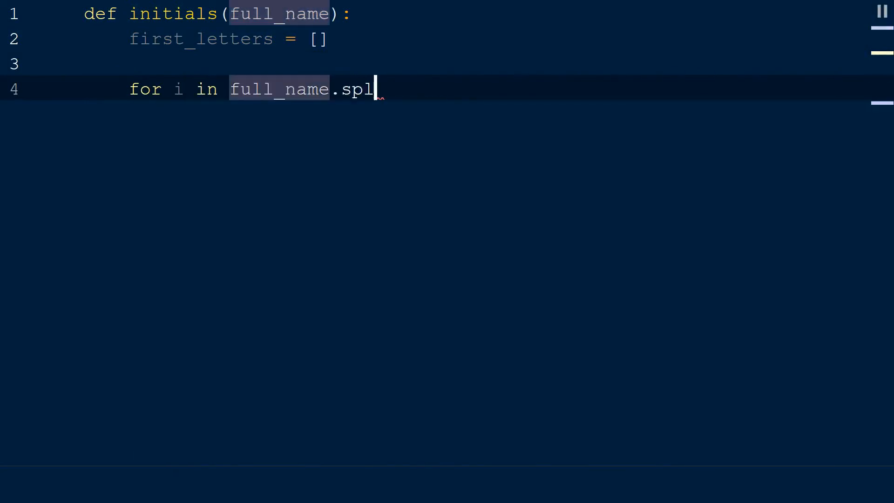
pyautogui.write('it():')
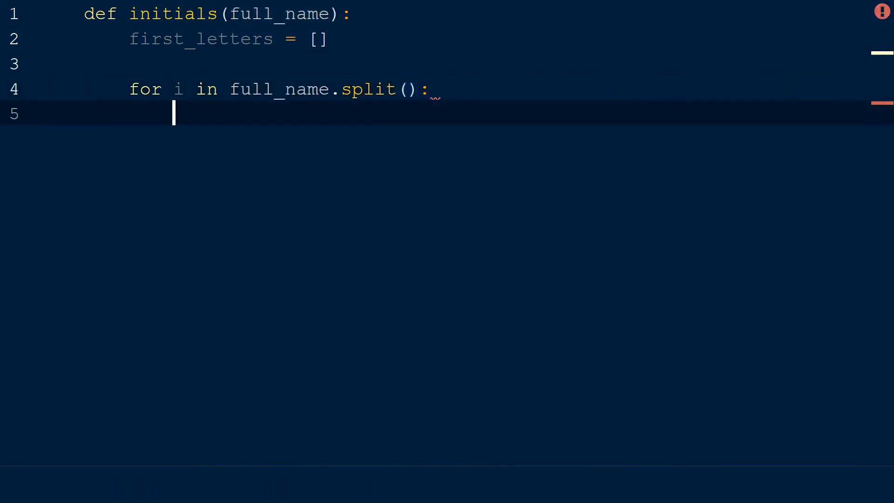
pyautogui.write('first_letters.ap')
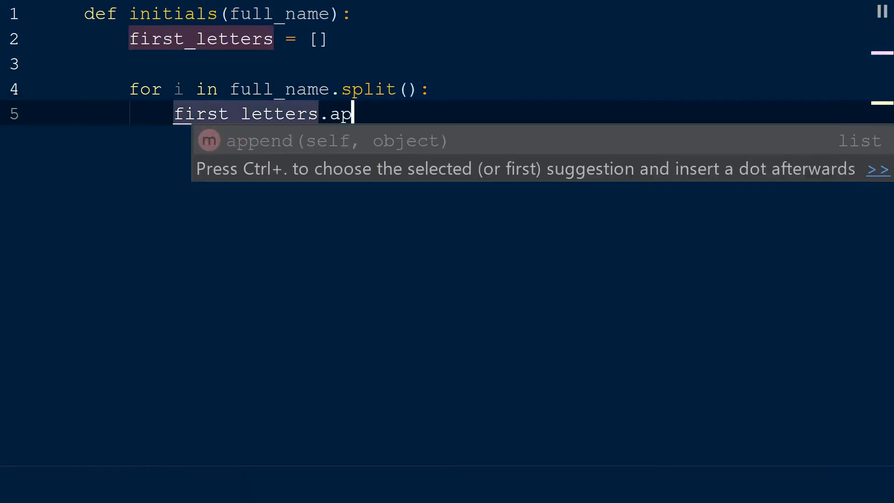
pyautogui.write('pend(i')
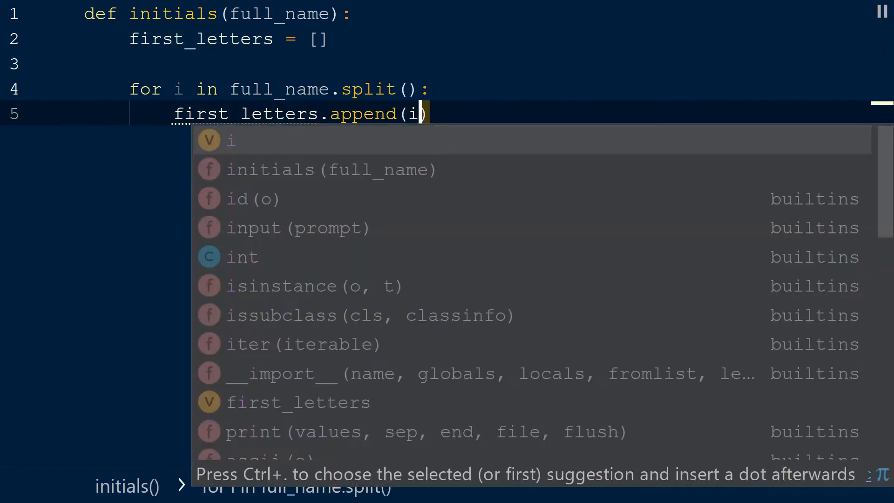
pyautogui.write('[0].upper(')
pyautogui.write('return')
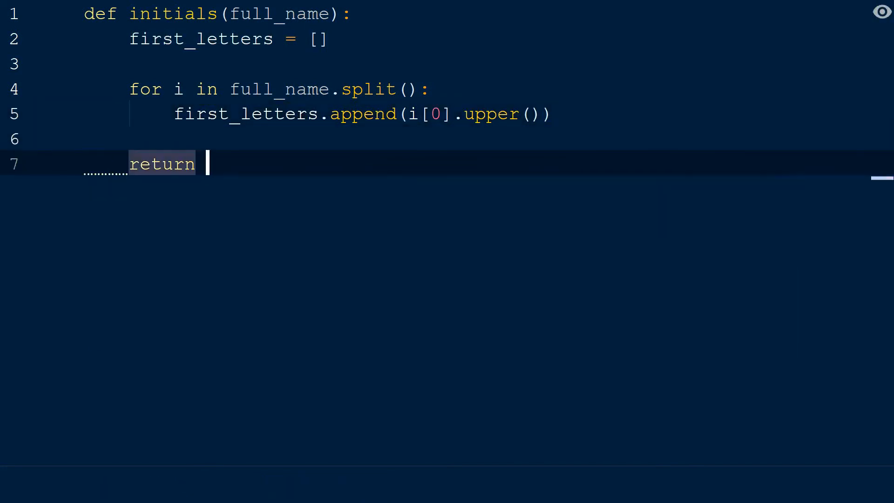
pyautogui.write('"."')
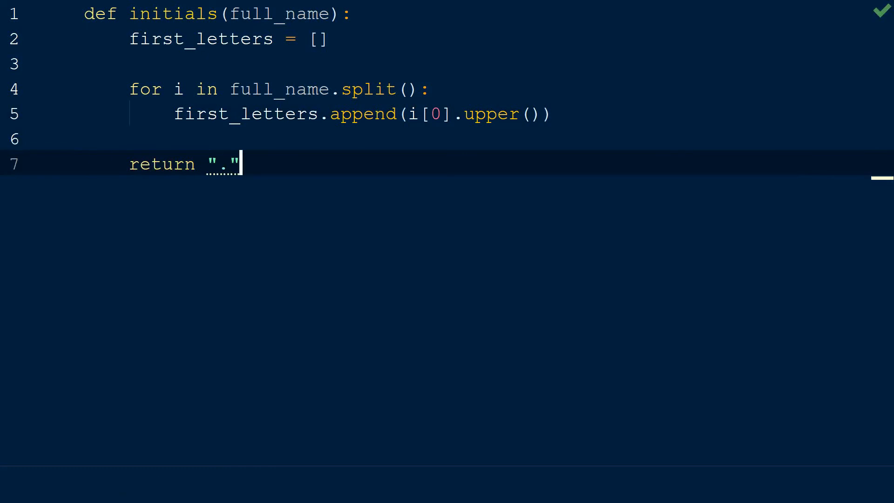
pyautogui.write('.join(first_letters)')
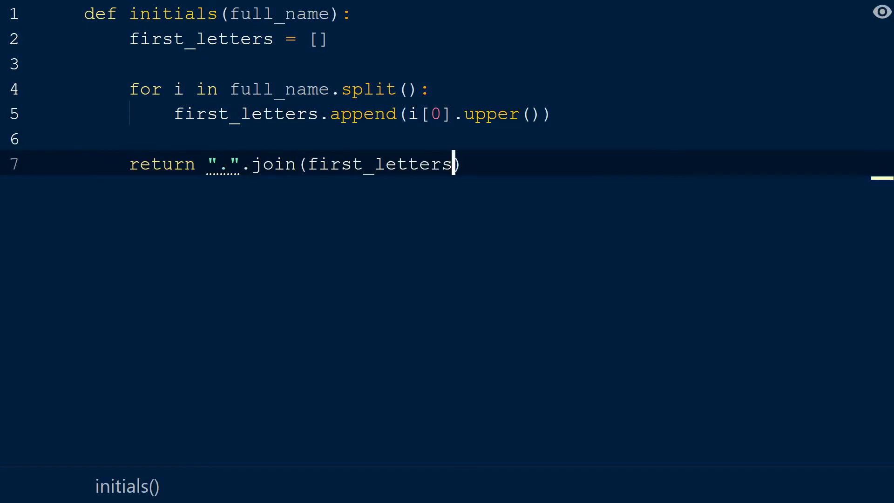
pyautogui.write('print(initials()')
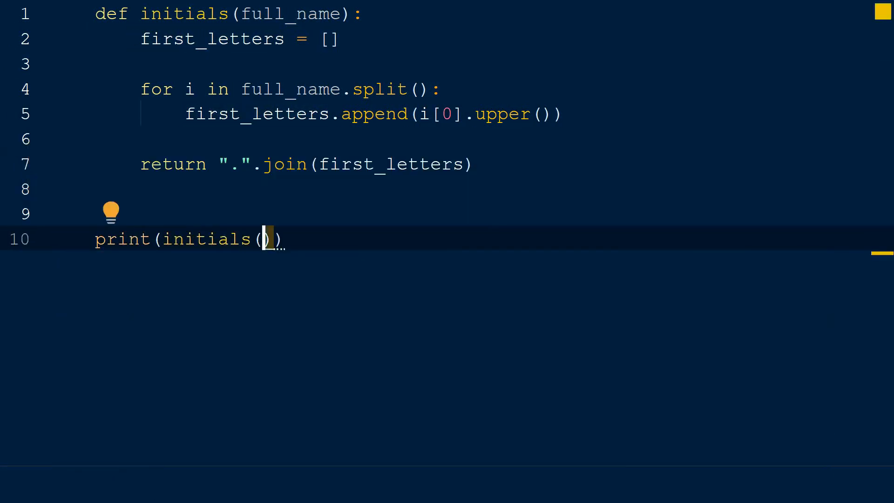